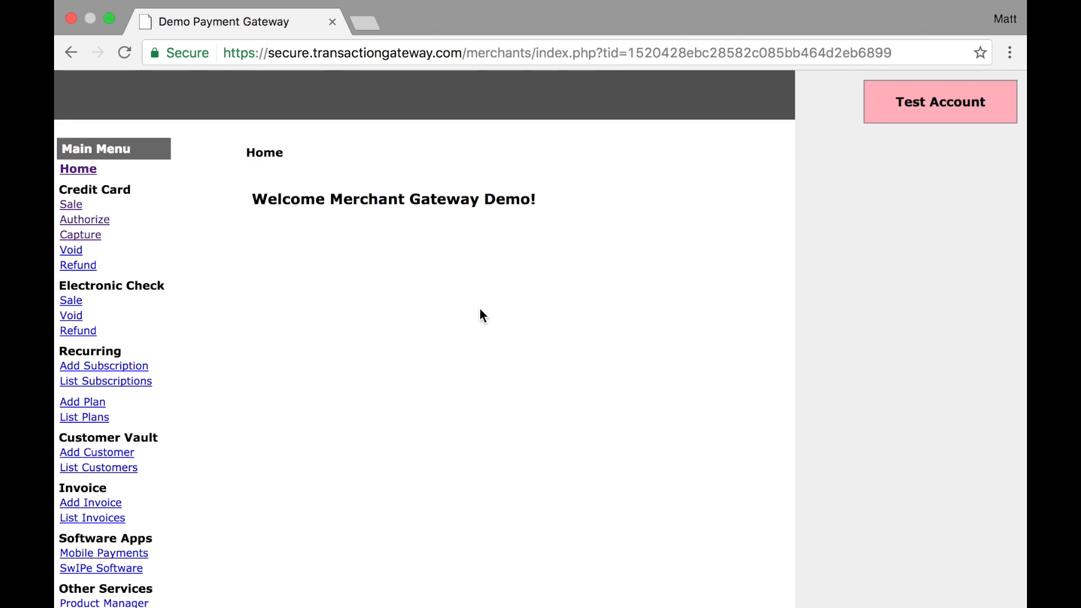
- Go to Credit Card > Void to reach the Virtual Terminal CC Void page
{"action": "left_click", "coordinate": [70, 250]}
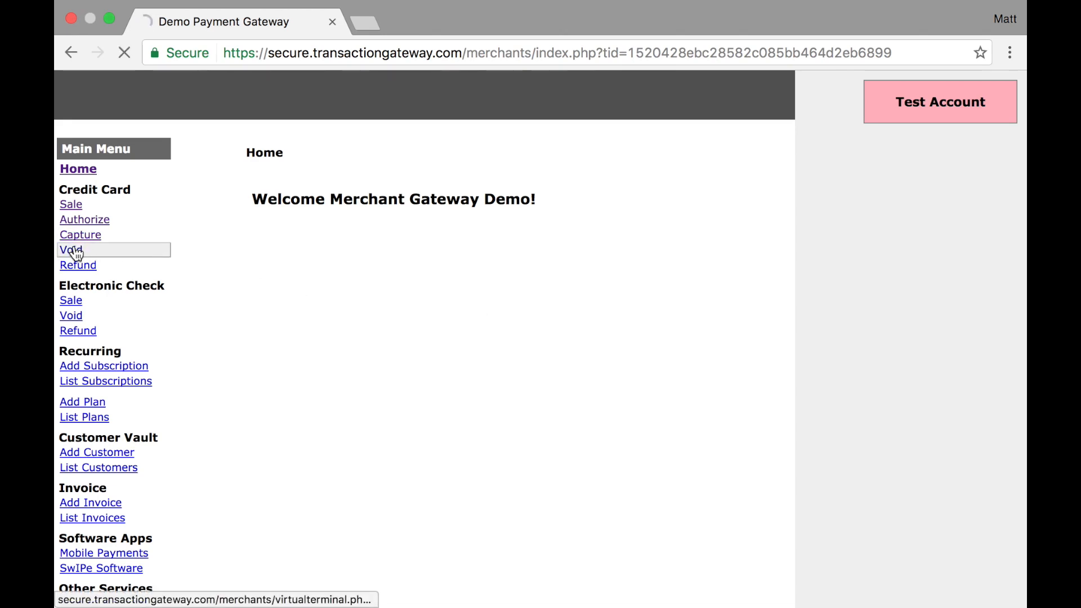
{"action": "left_click", "coordinate": [70, 250]}
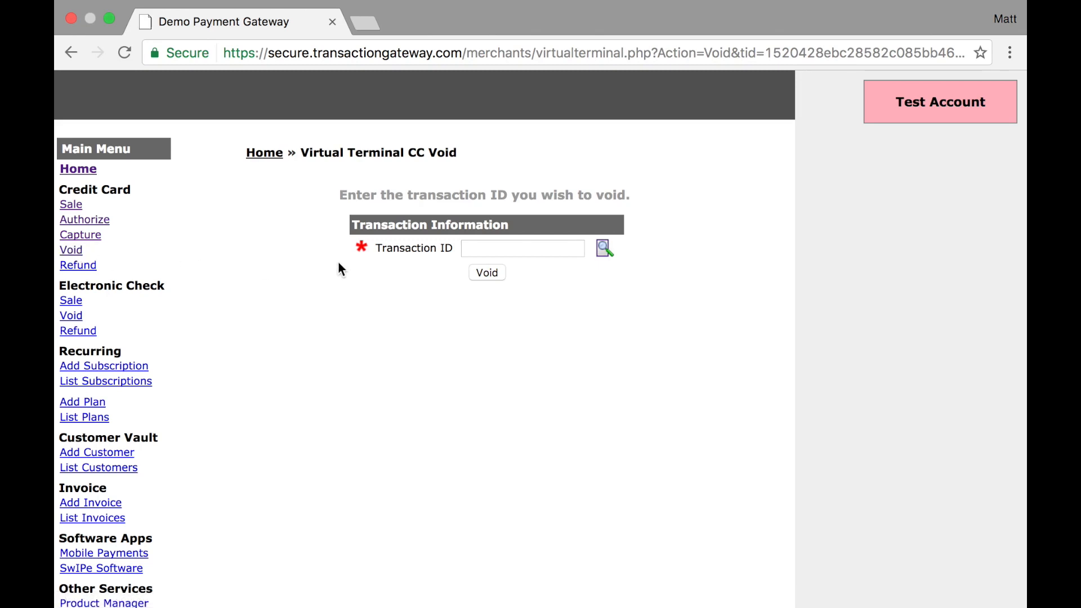
{"action": "mouse_move", "coordinate": [530, 268]}
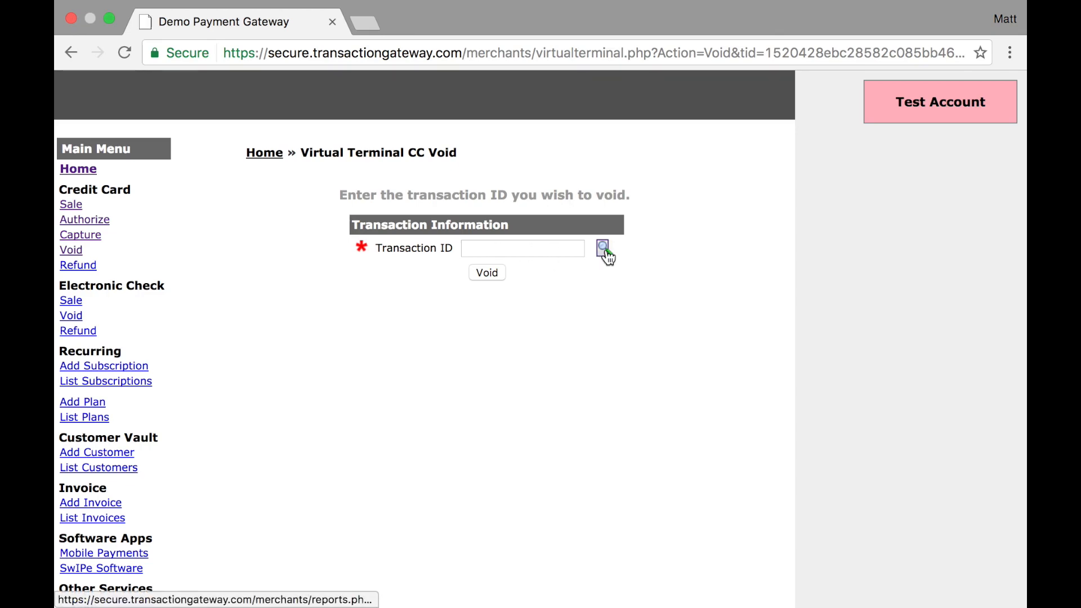
{"action": "left_click", "coordinate": [601, 248]}
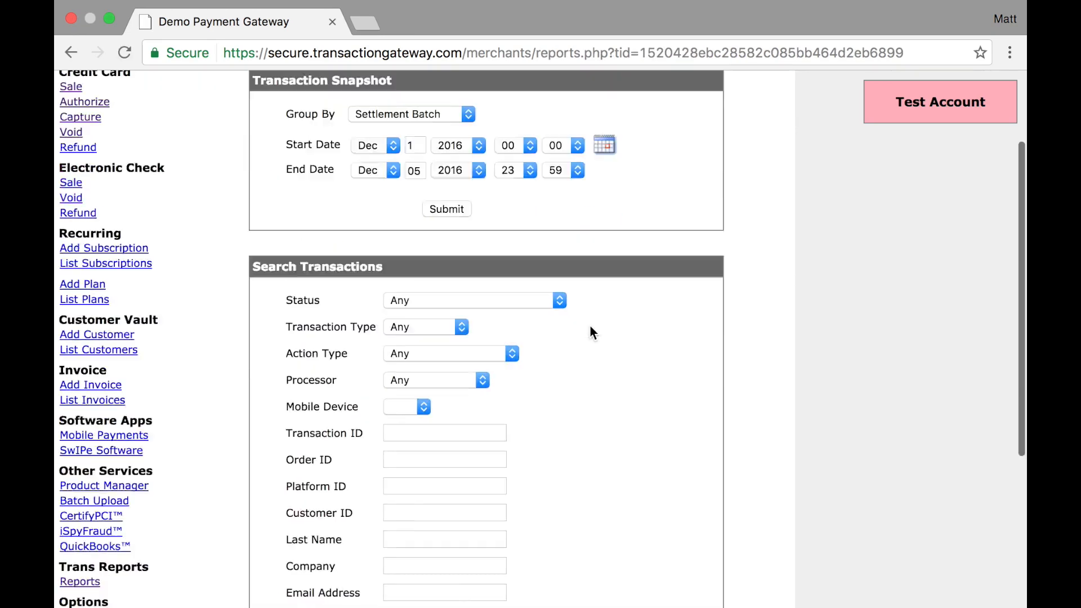
{"action": "left_click", "coordinate": [446, 209]}
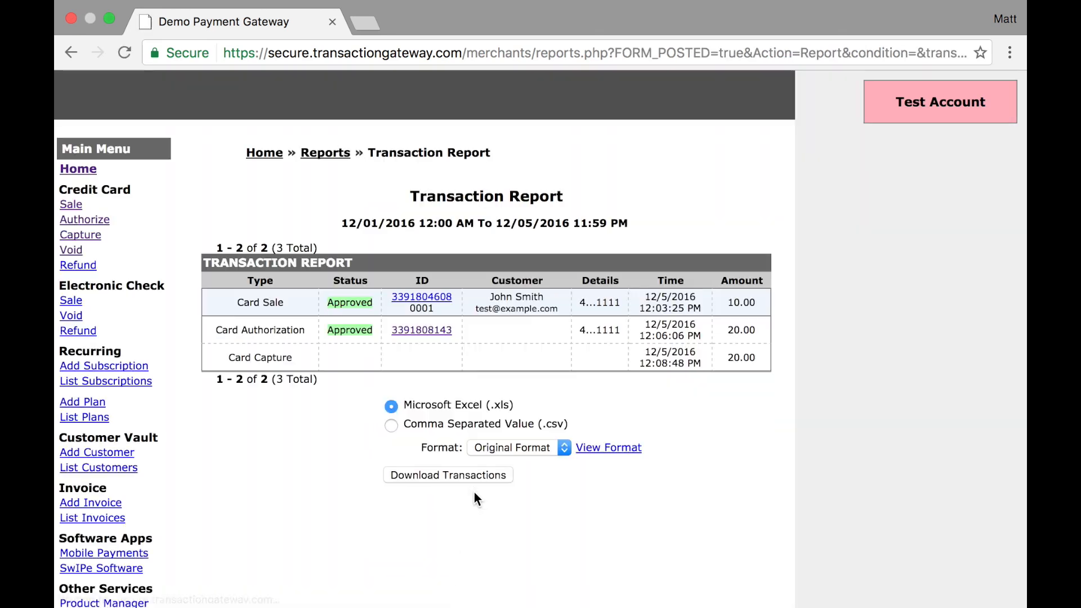
{"action": "mouse_move", "coordinate": [421, 297]}
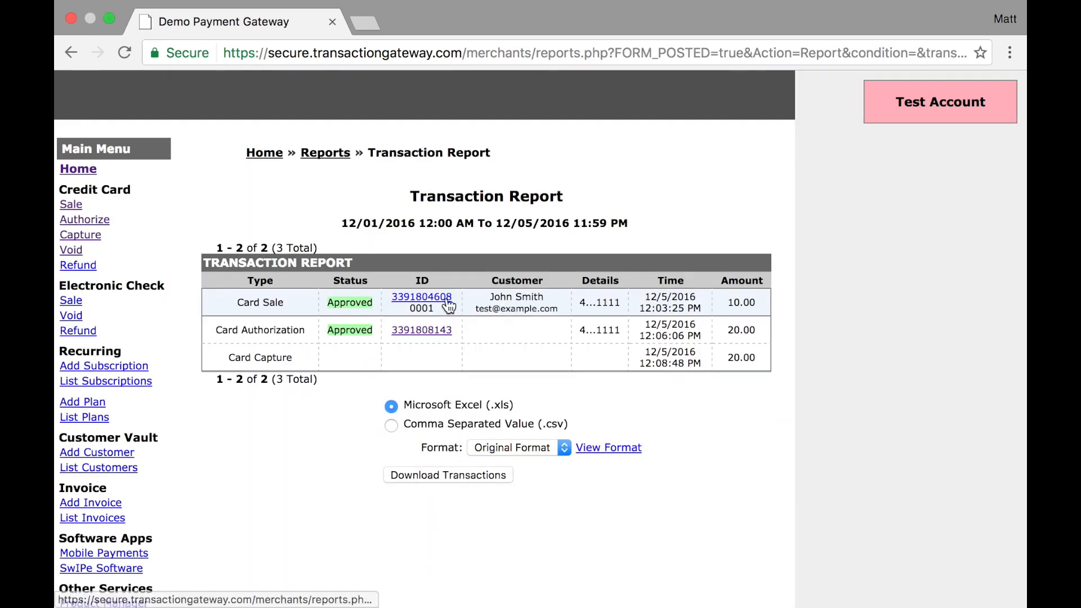
{"action": "mouse_move", "coordinate": [698, 324]}
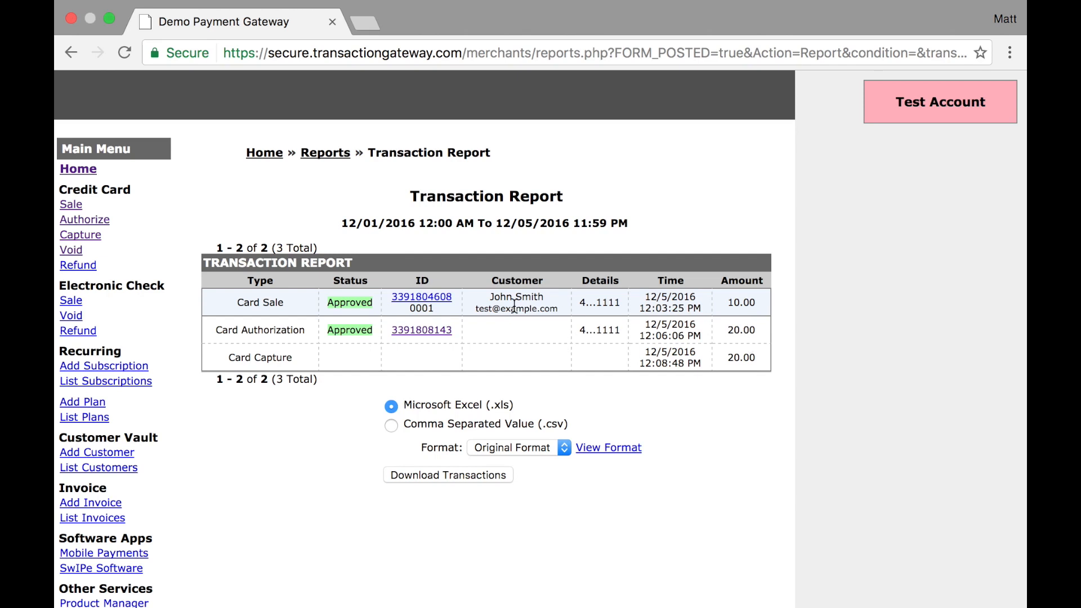
{"action": "mouse_move", "coordinate": [421, 297]}
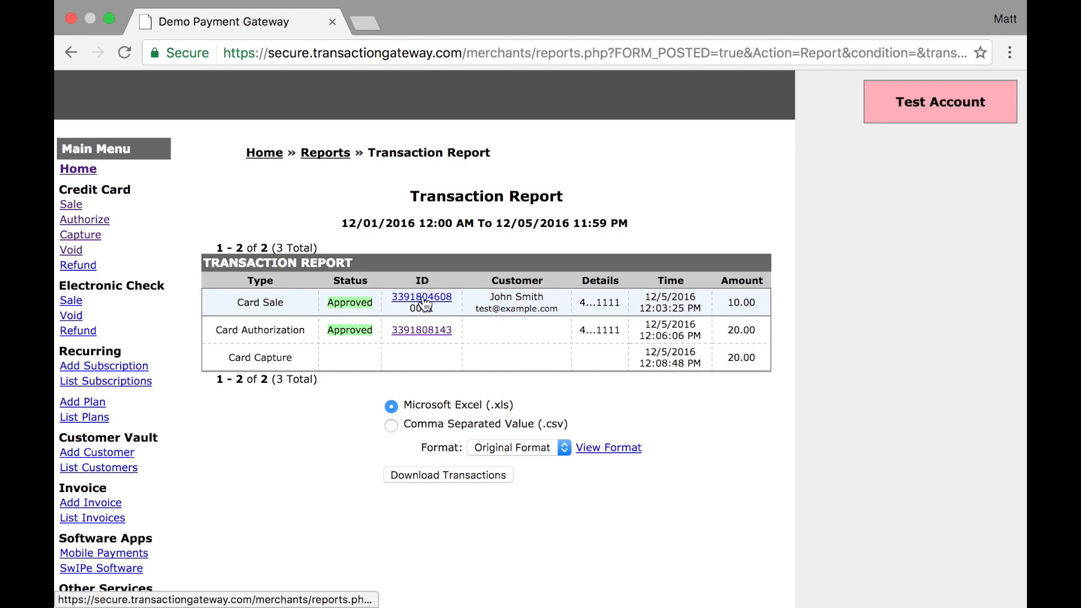
{"action": "left_click", "coordinate": [421, 296]}
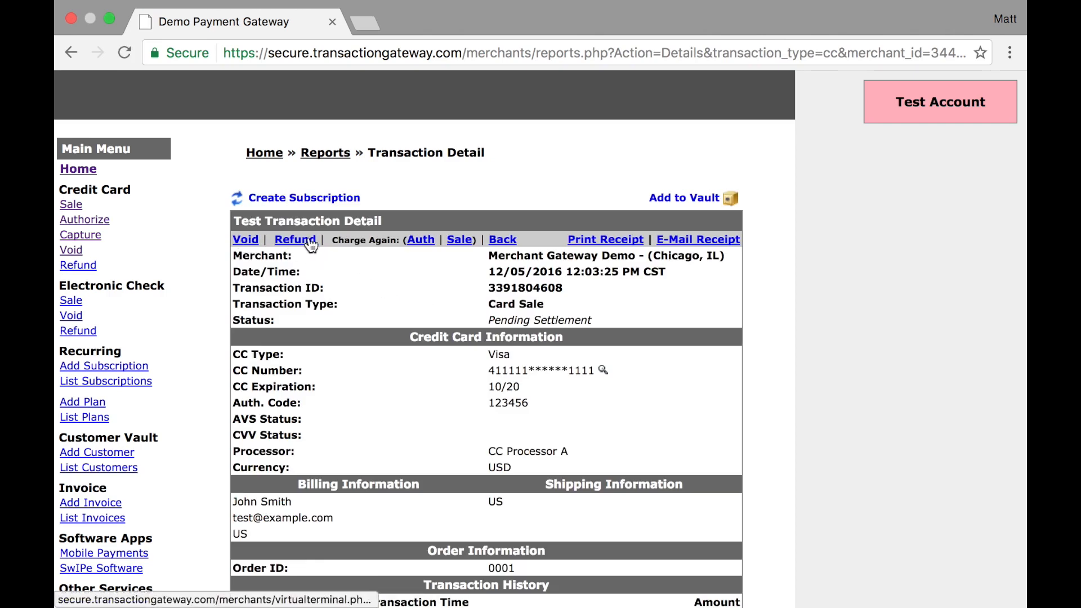
{"action": "mouse_move", "coordinate": [244, 239]}
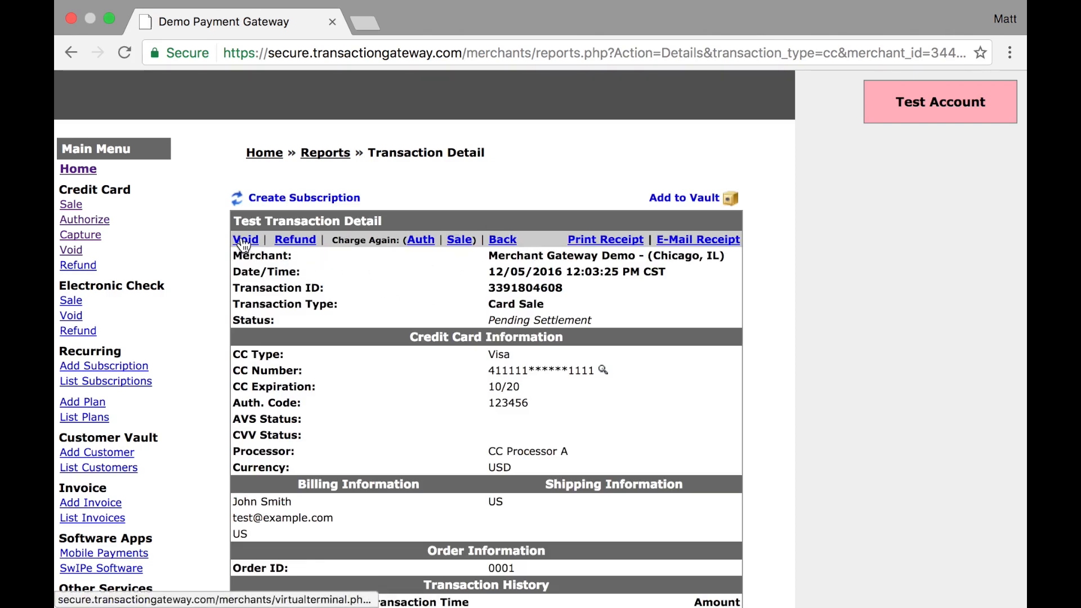
{"action": "left_click", "coordinate": [244, 239]}
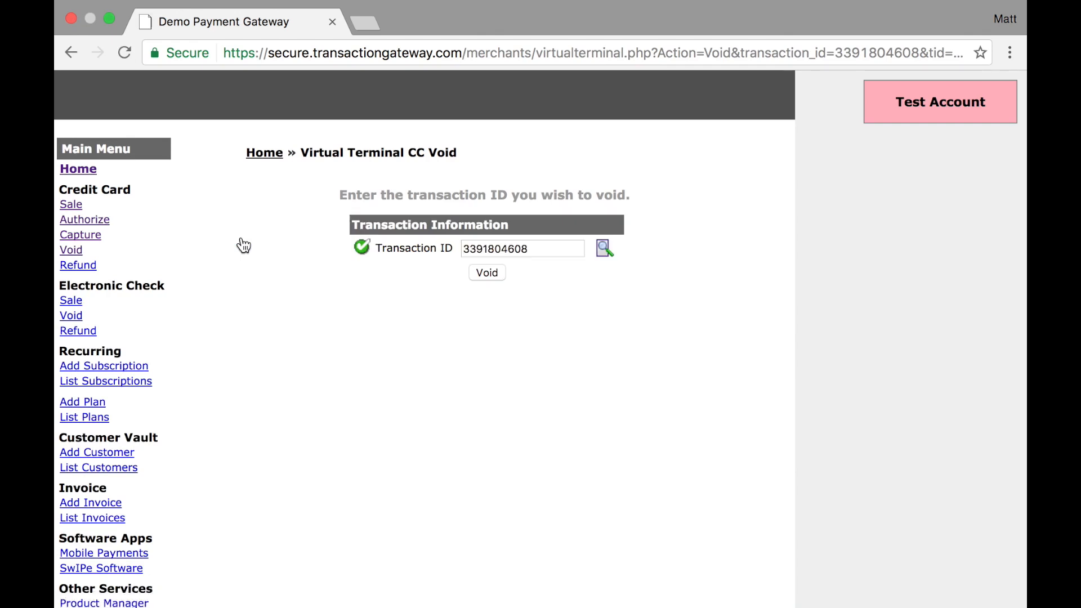
{"action": "mouse_move", "coordinate": [411, 257]}
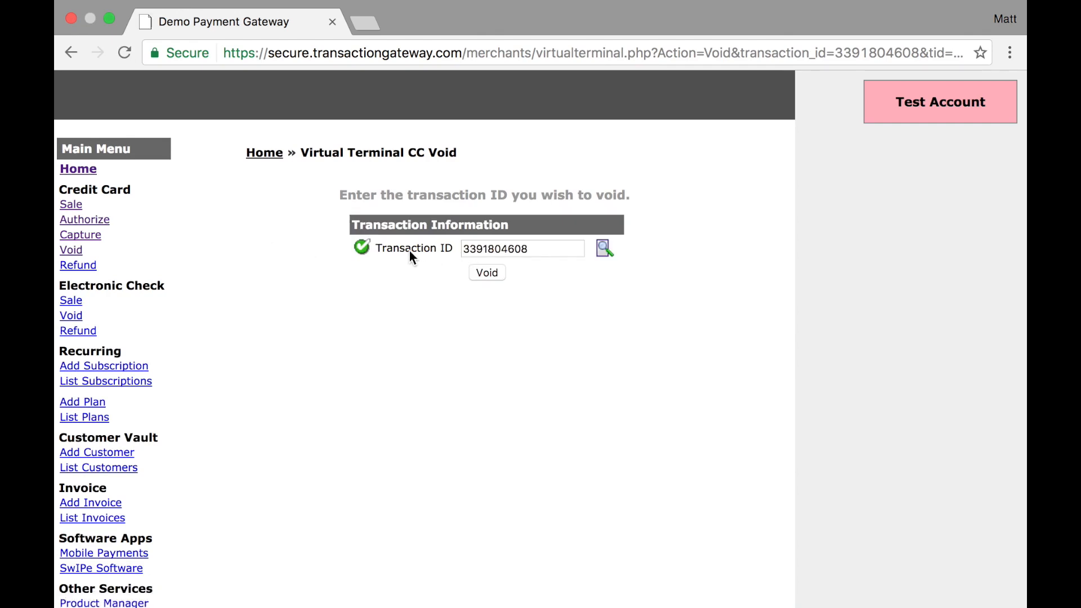
{"action": "mouse_move", "coordinate": [499, 274]}
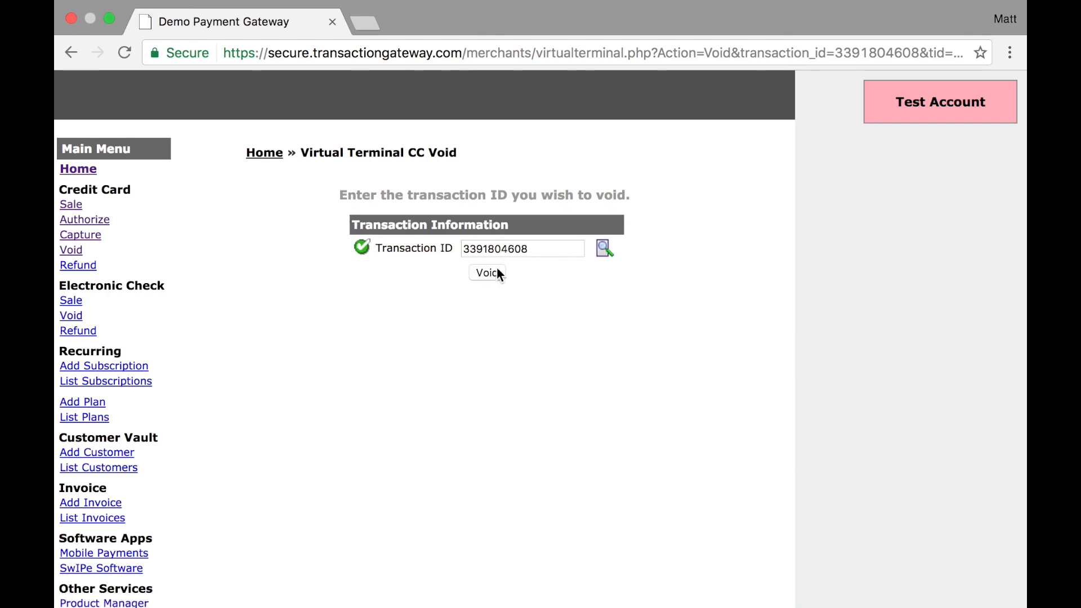
{"action": "left_click", "coordinate": [486, 272]}
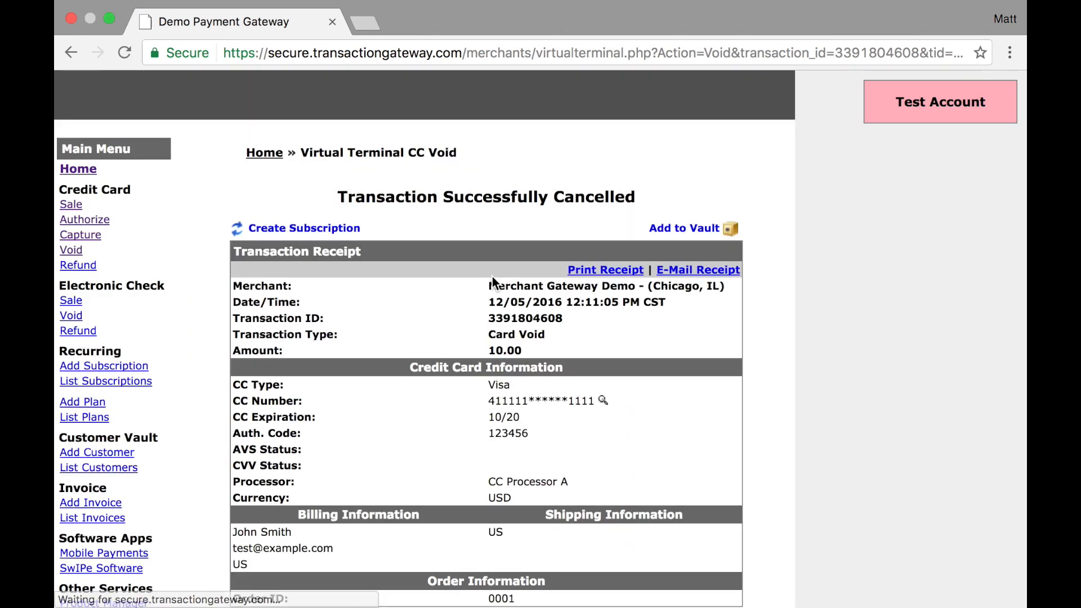
{"action": "scroll", "scroll_direction": "down", "scroll_amount": 3}
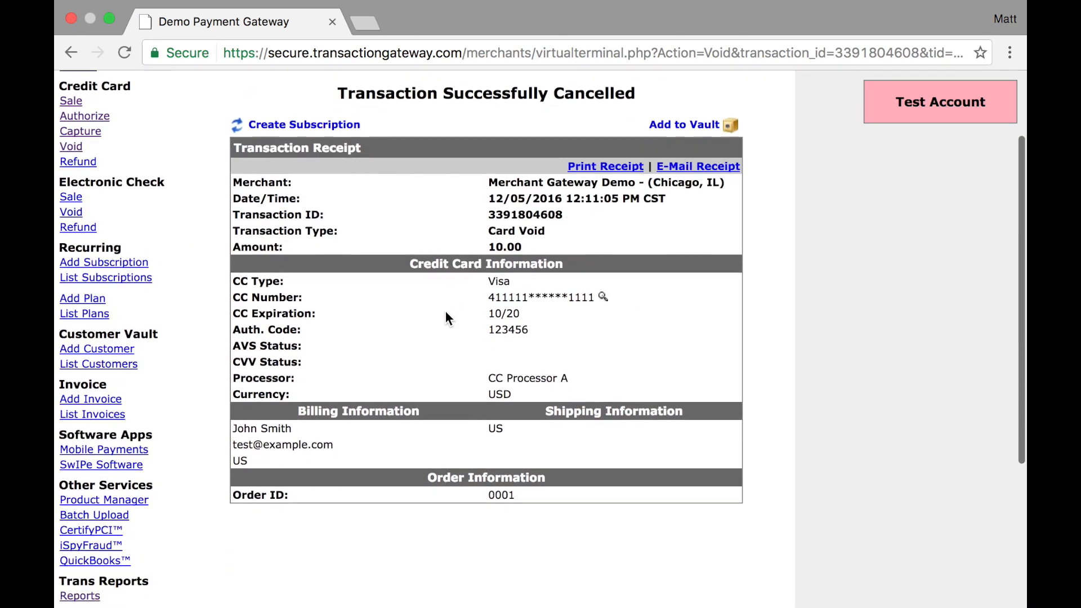
{"action": "mouse_move", "coordinate": [310, 227]}
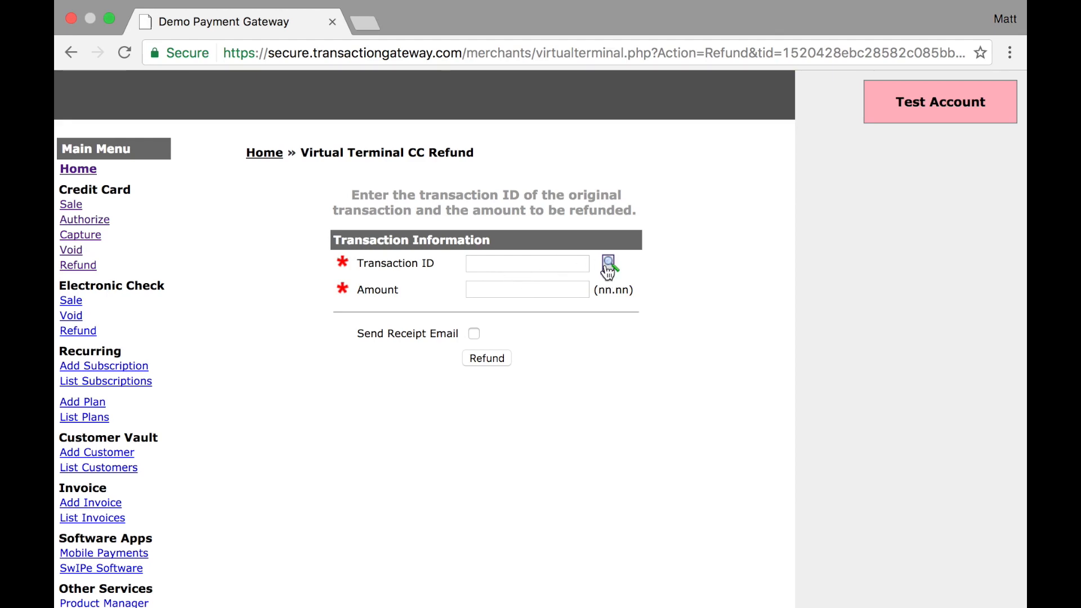
{"action": "left_click", "coordinate": [606, 264]}
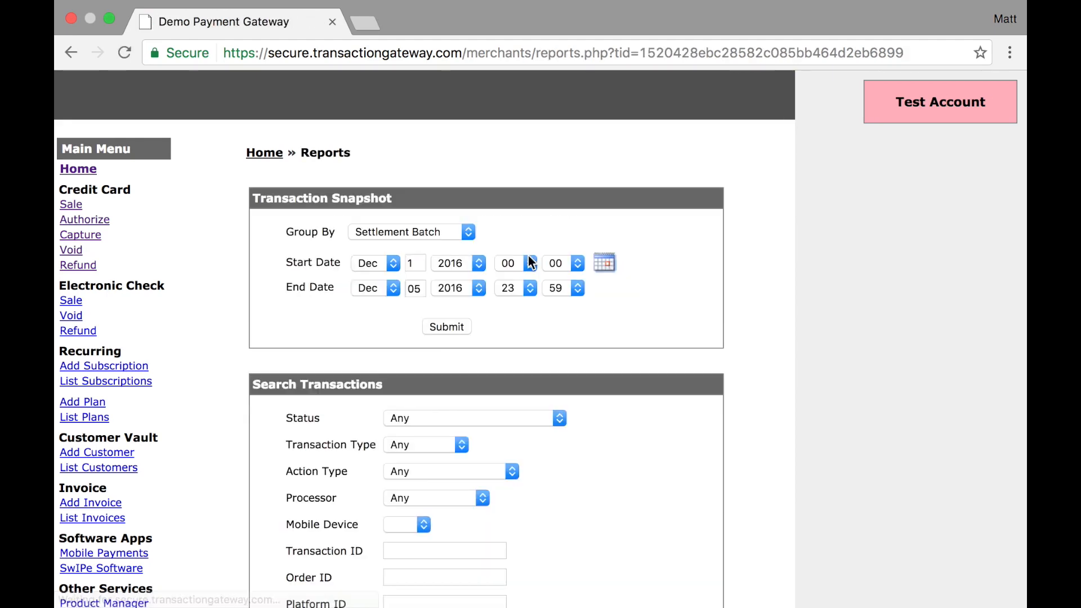
{"action": "scroll", "scroll_direction": "down", "scroll_amount": 3}
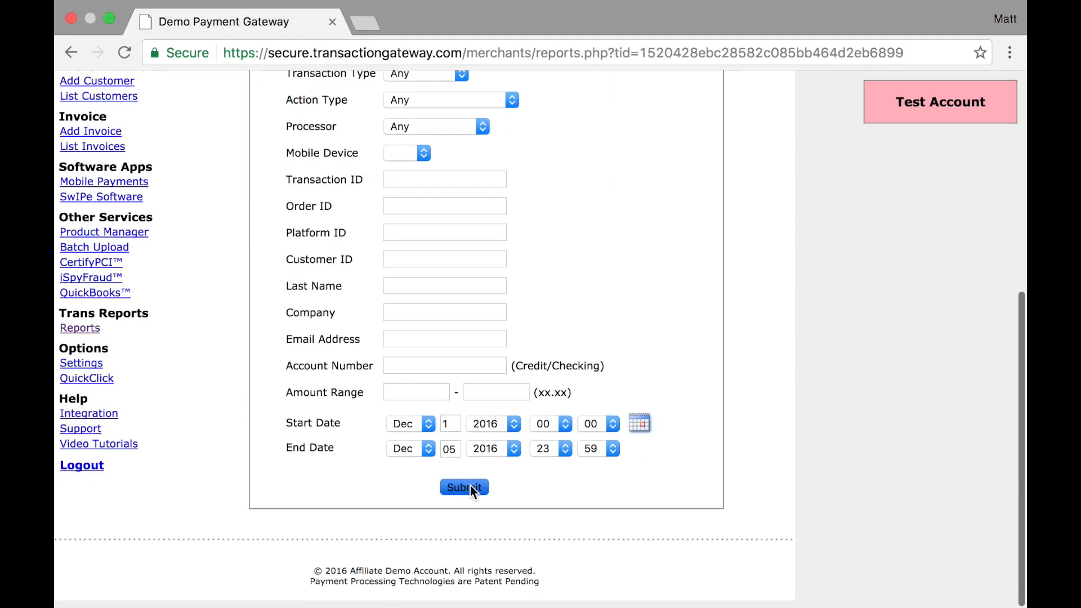
{"action": "left_click", "coordinate": [464, 487]}
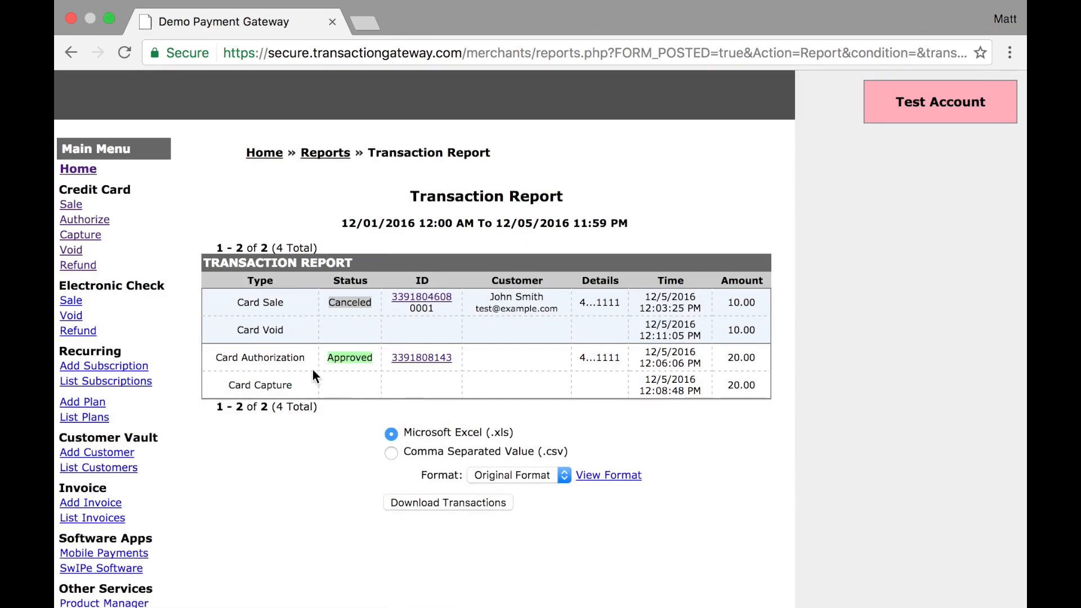
{"action": "mouse_move", "coordinate": [292, 386]}
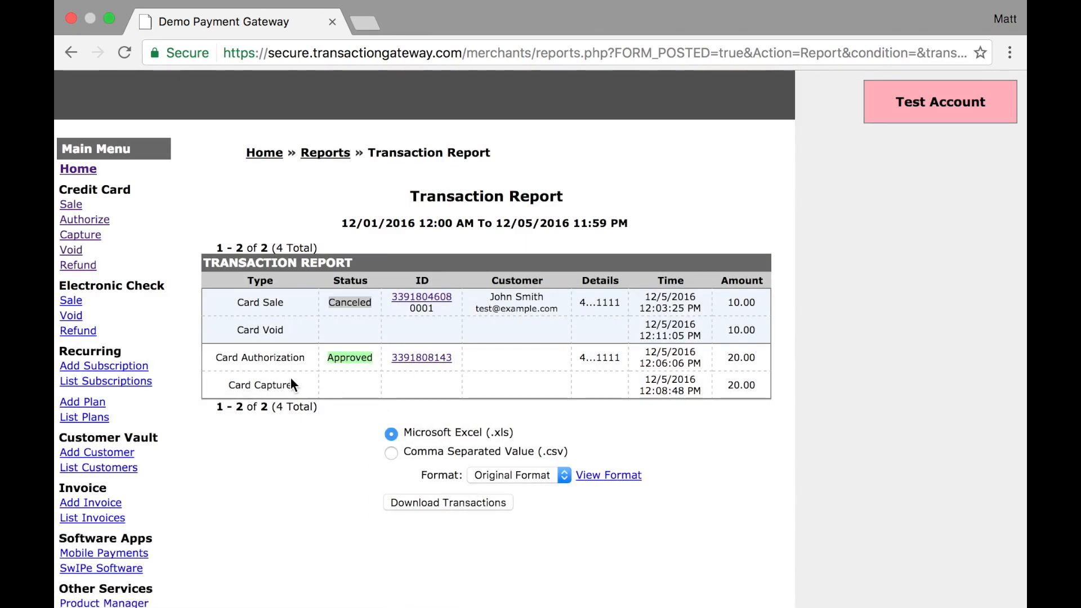
{"action": "left_click", "coordinate": [421, 356]}
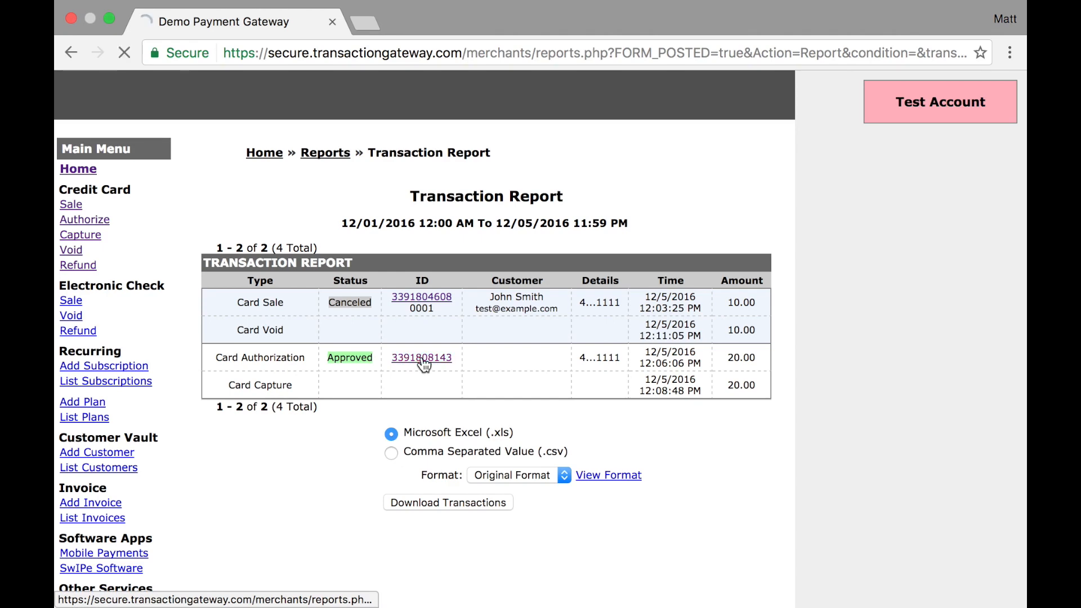
{"action": "left_click", "coordinate": [421, 356]}
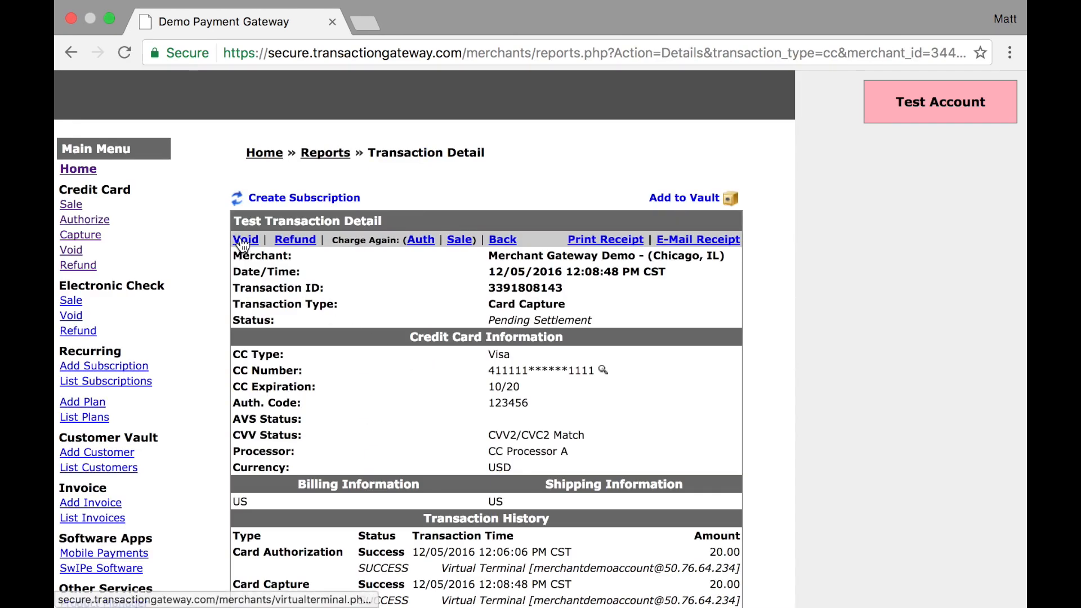
{"action": "mouse_move", "coordinate": [295, 239]}
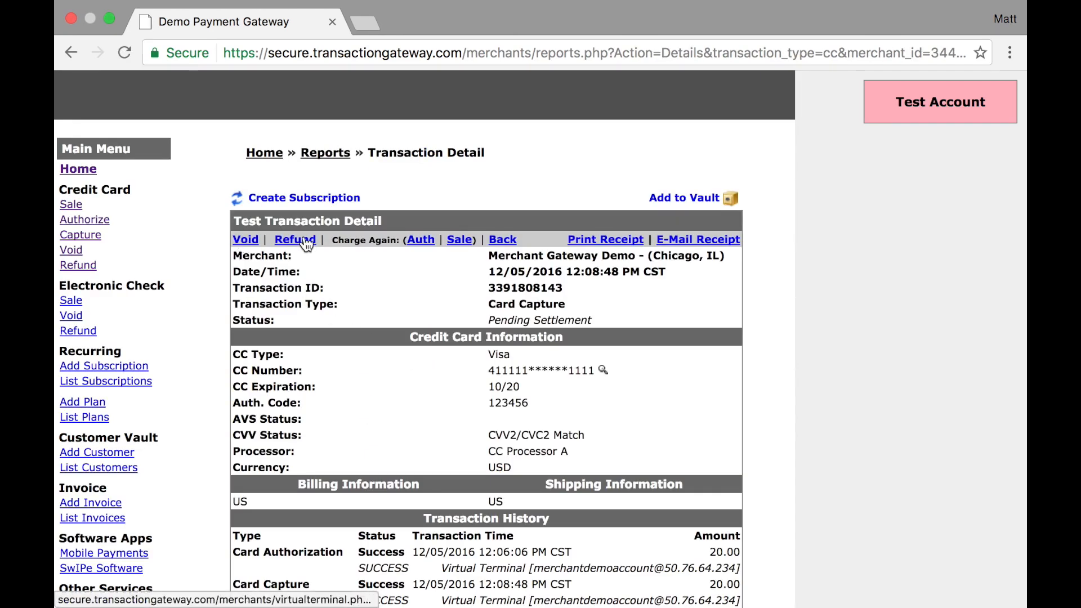
{"action": "left_click", "coordinate": [294, 238]}
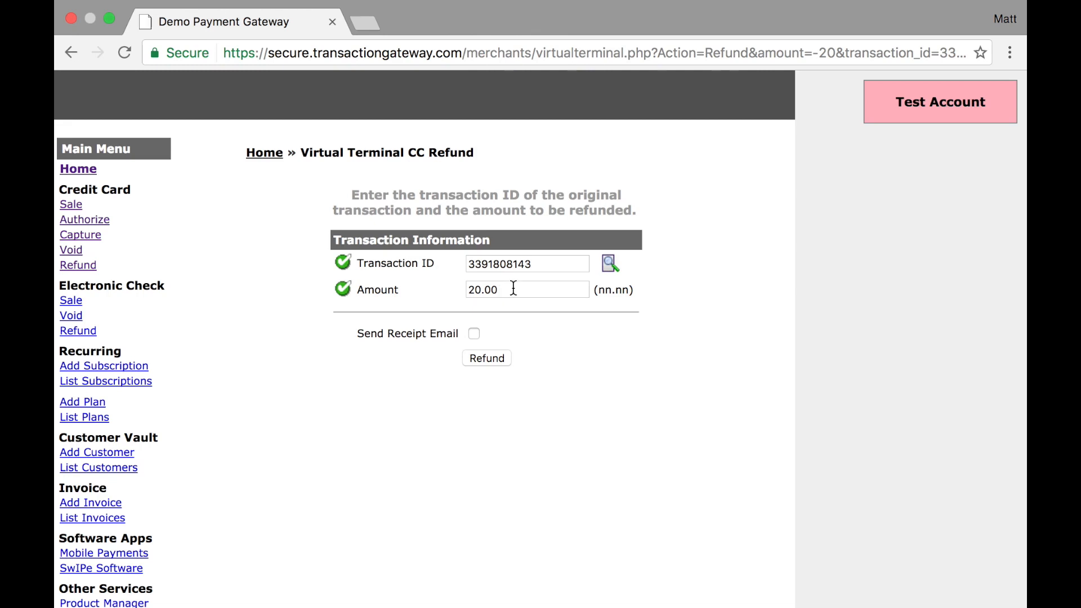
{"action": "left_click", "coordinate": [526, 289]}
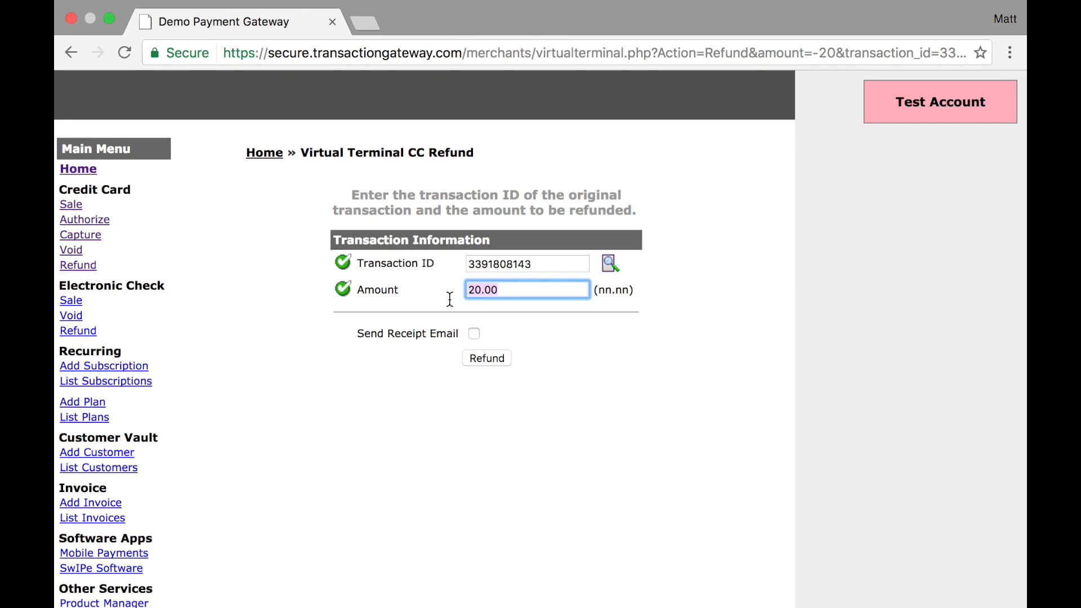
{"action": "type", "text": "15.00"}
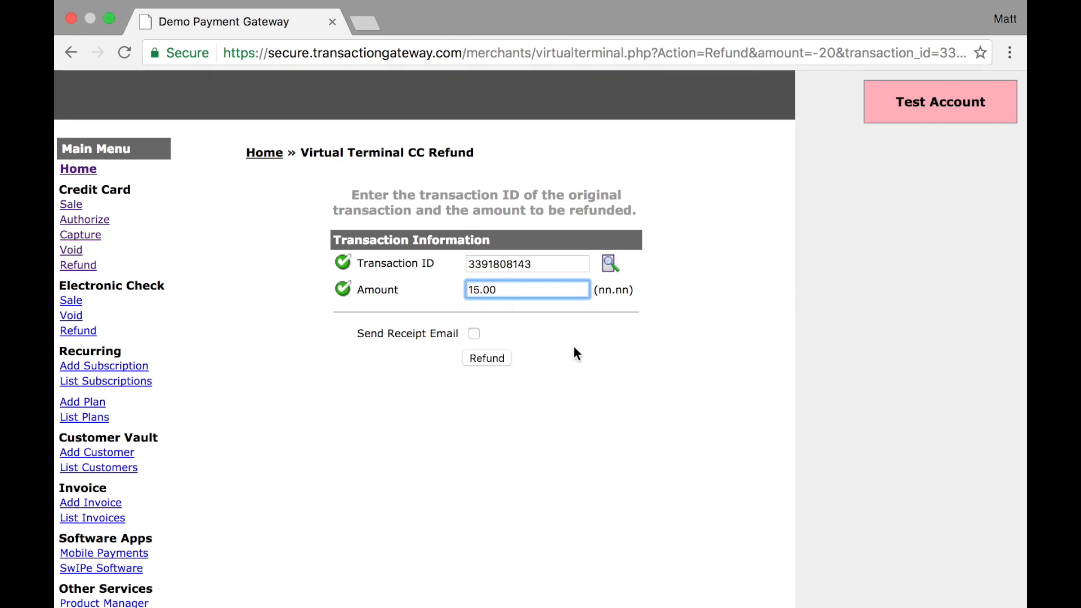
{"action": "mouse_move", "coordinate": [365, 331]}
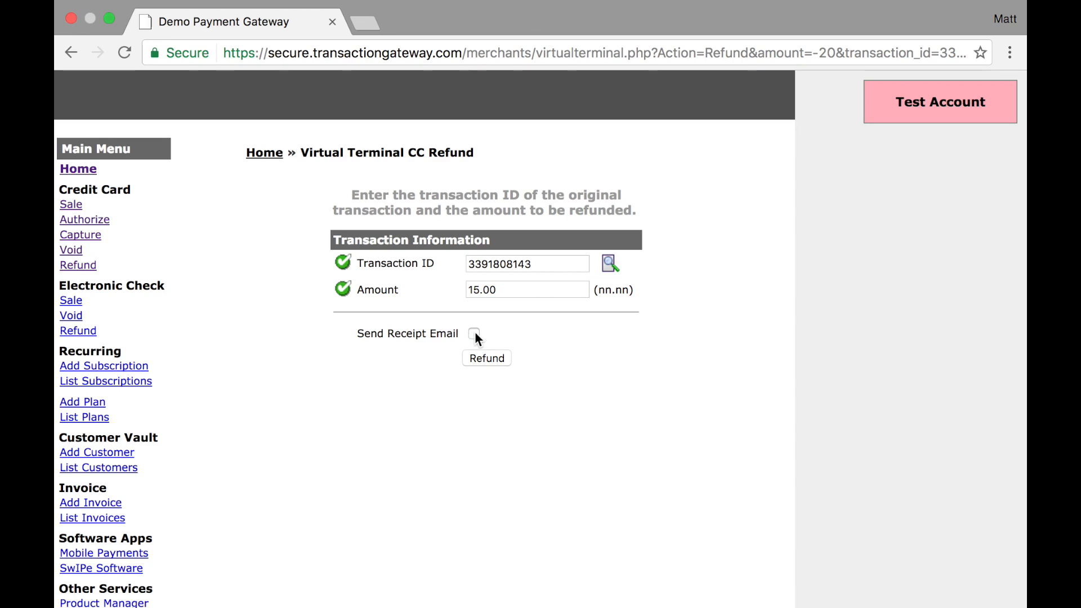
{"action": "left_click", "coordinate": [487, 358]}
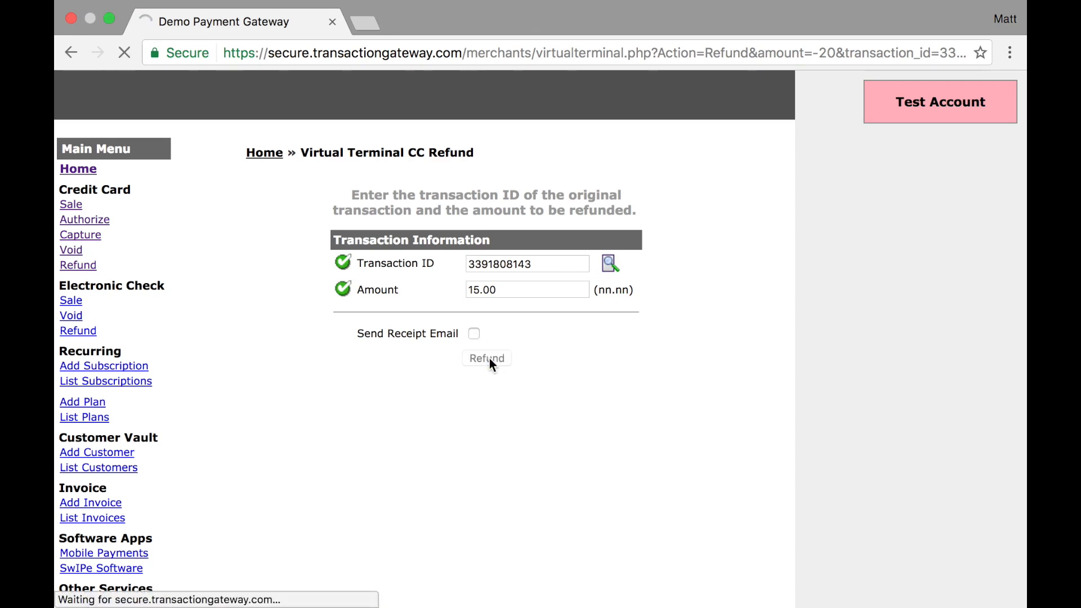
{"action": "left_click", "coordinate": [486, 358]}
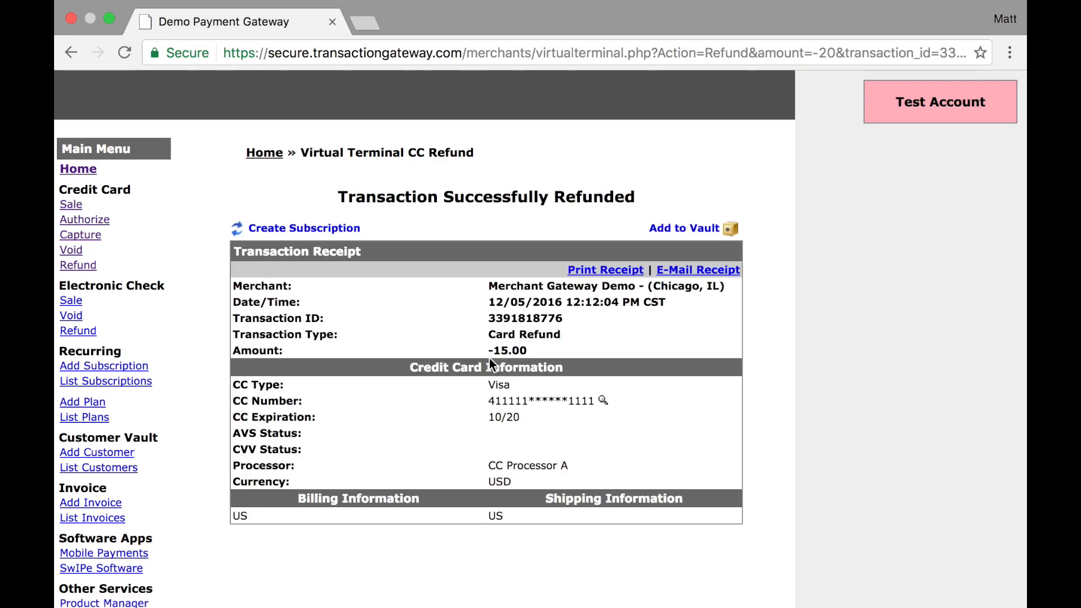
{"action": "mouse_move", "coordinate": [498, 339]}
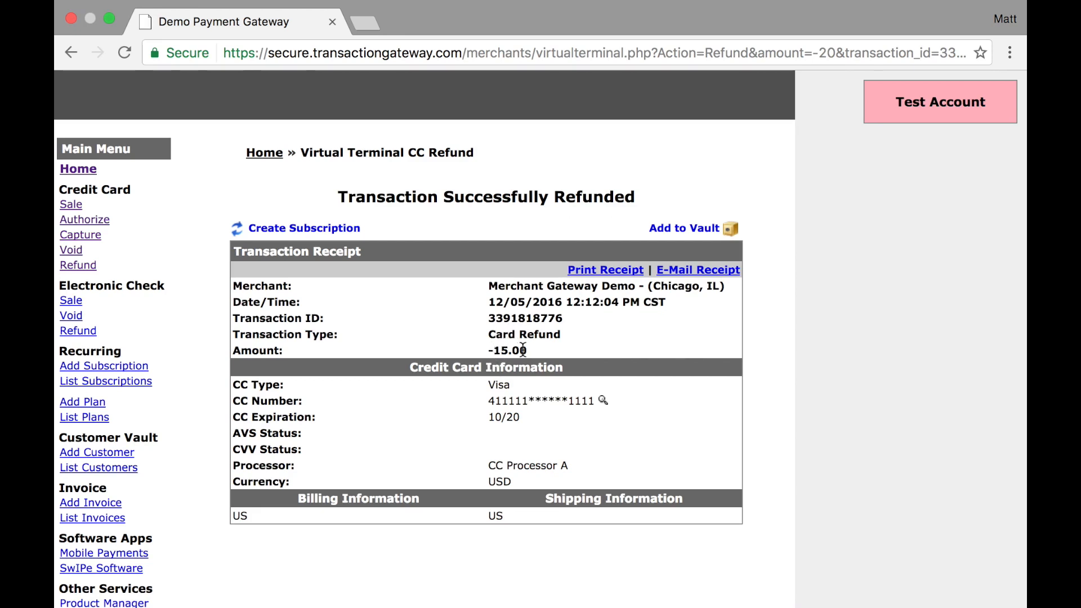
{"action": "mouse_move", "coordinate": [425, 423]}
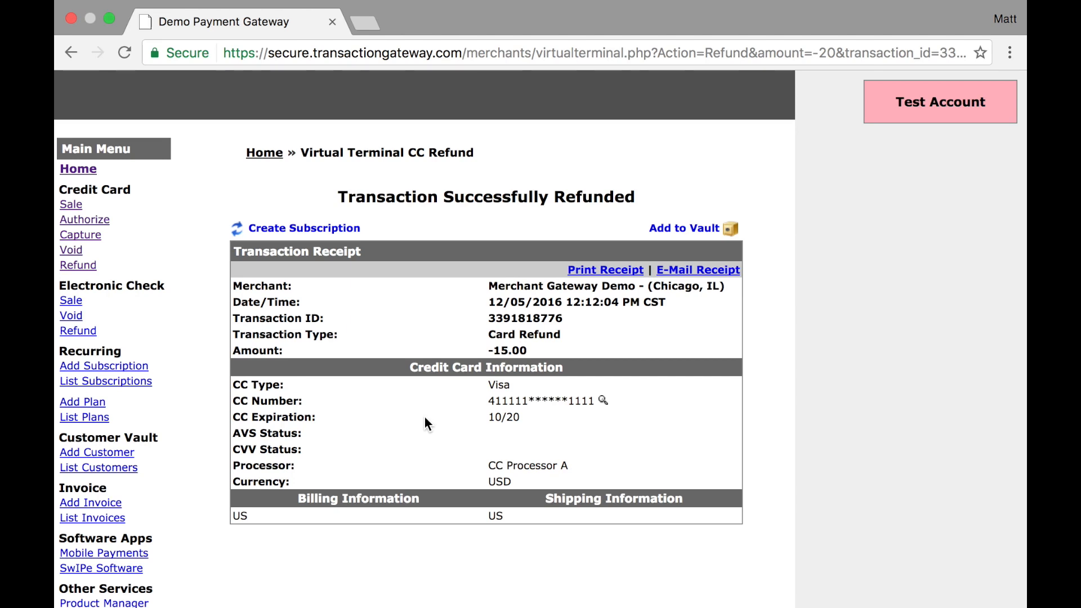
{"action": "mouse_move", "coordinate": [605, 281]}
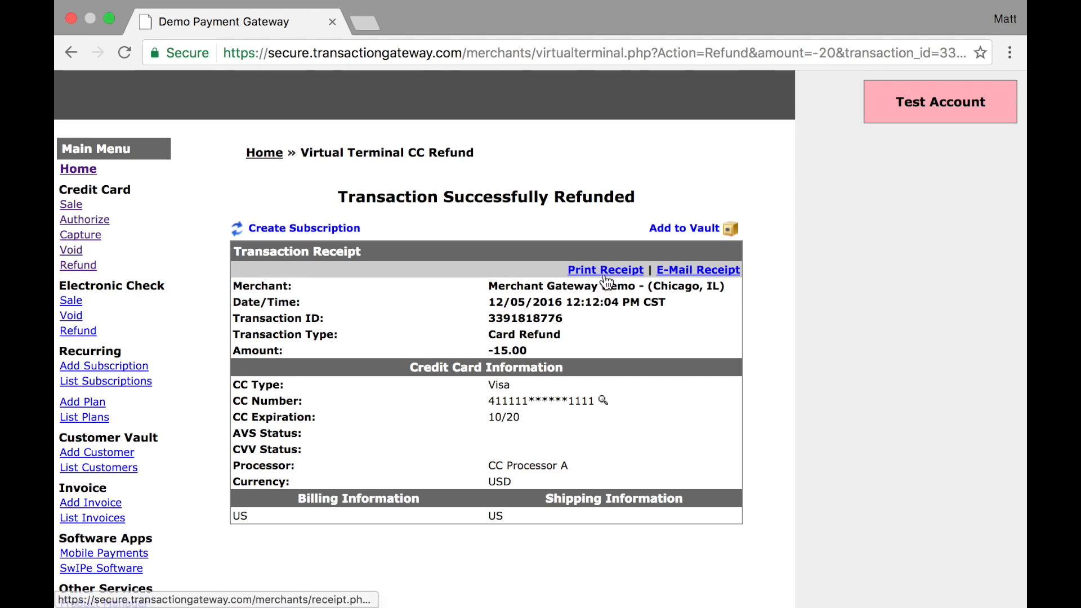